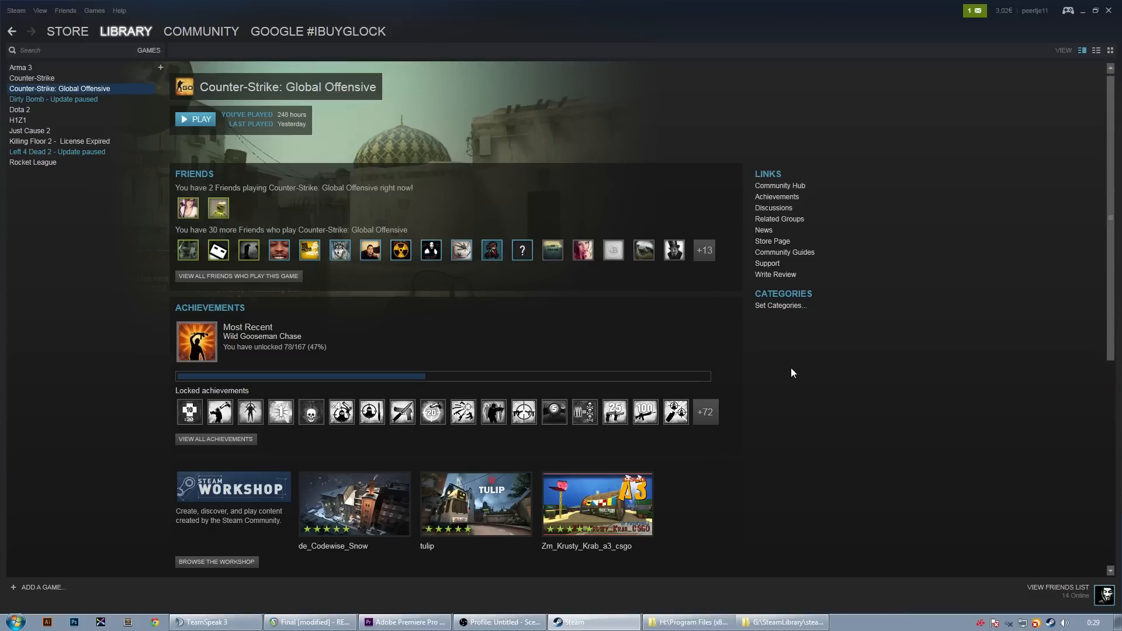
mouse_move(786, 366)
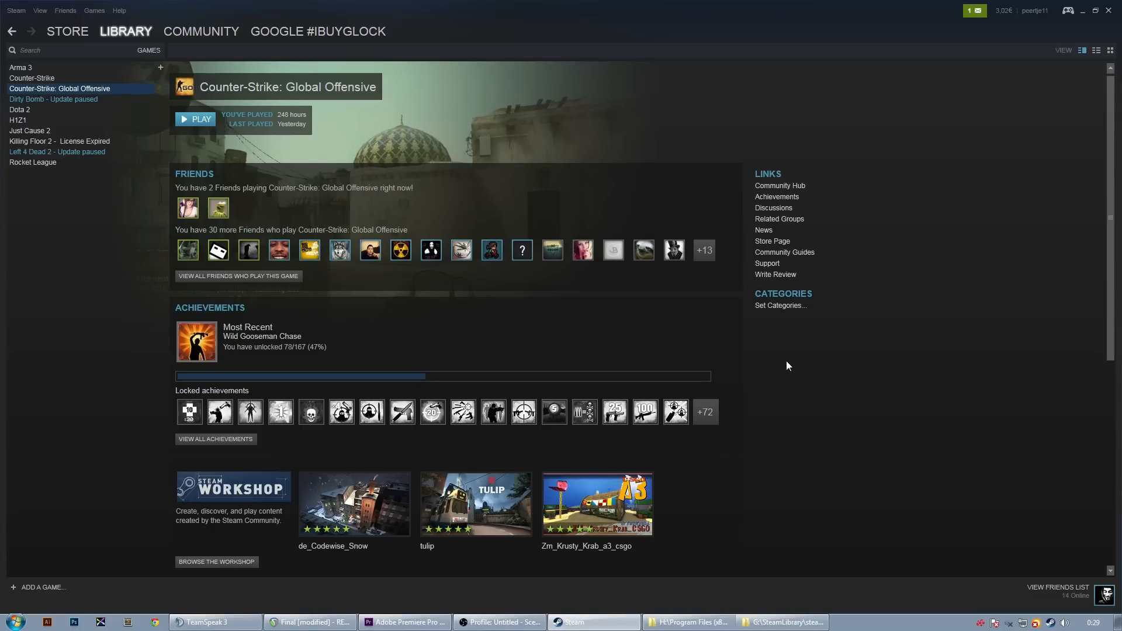
mouse_move(782, 364)
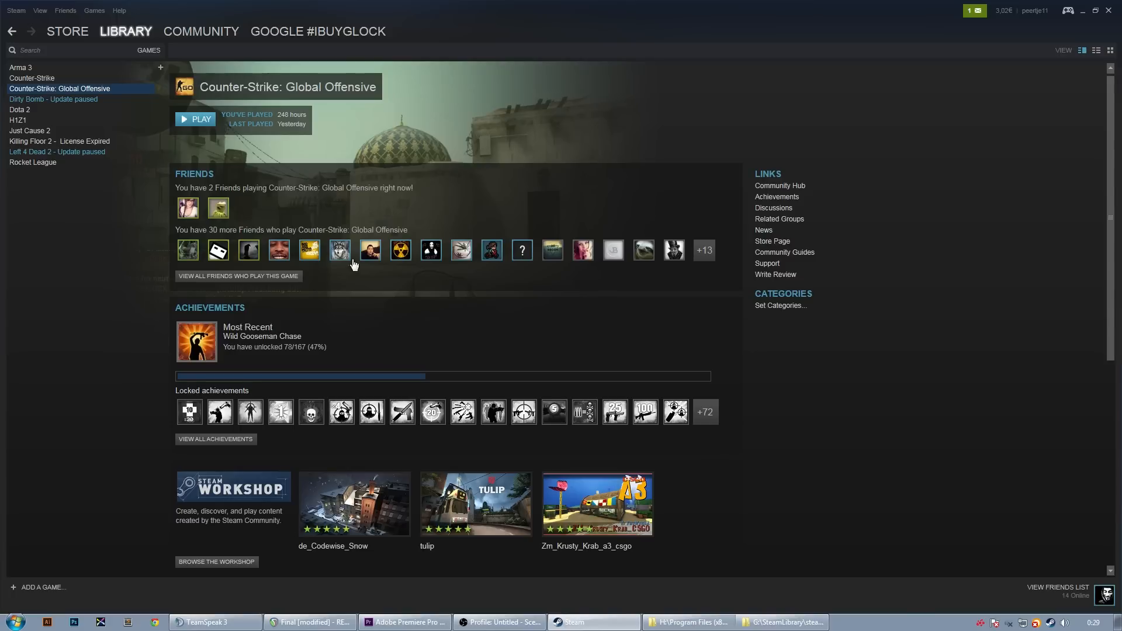
mouse_move(130, 105)
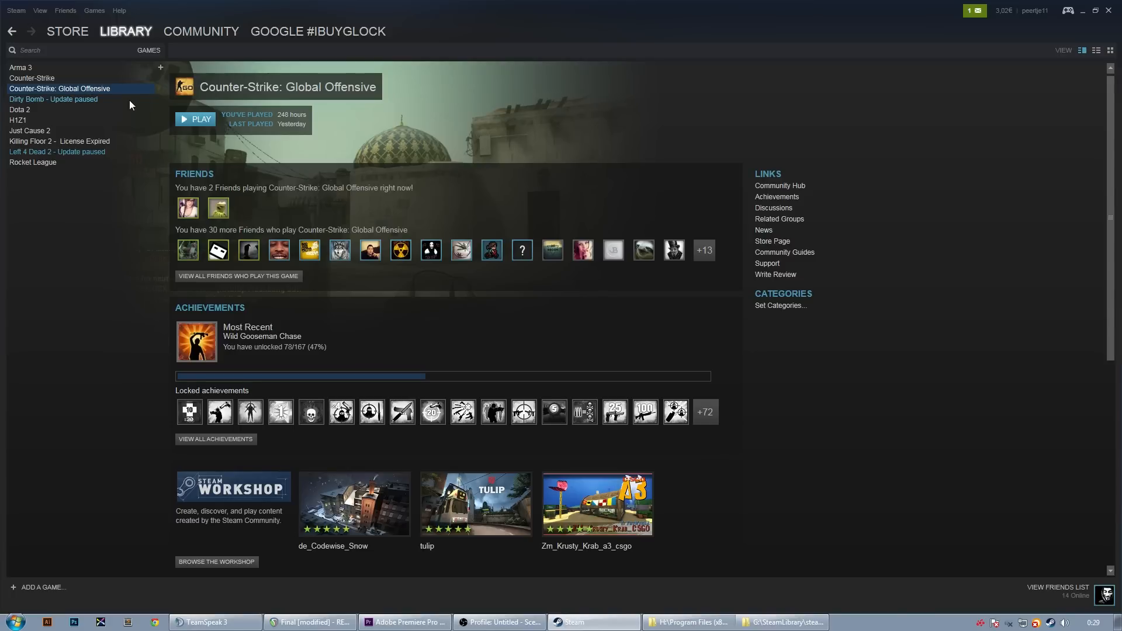
Bring up the Properties window for Counter-Strike: Global Offensive on its General settings.
right_click(60, 87)
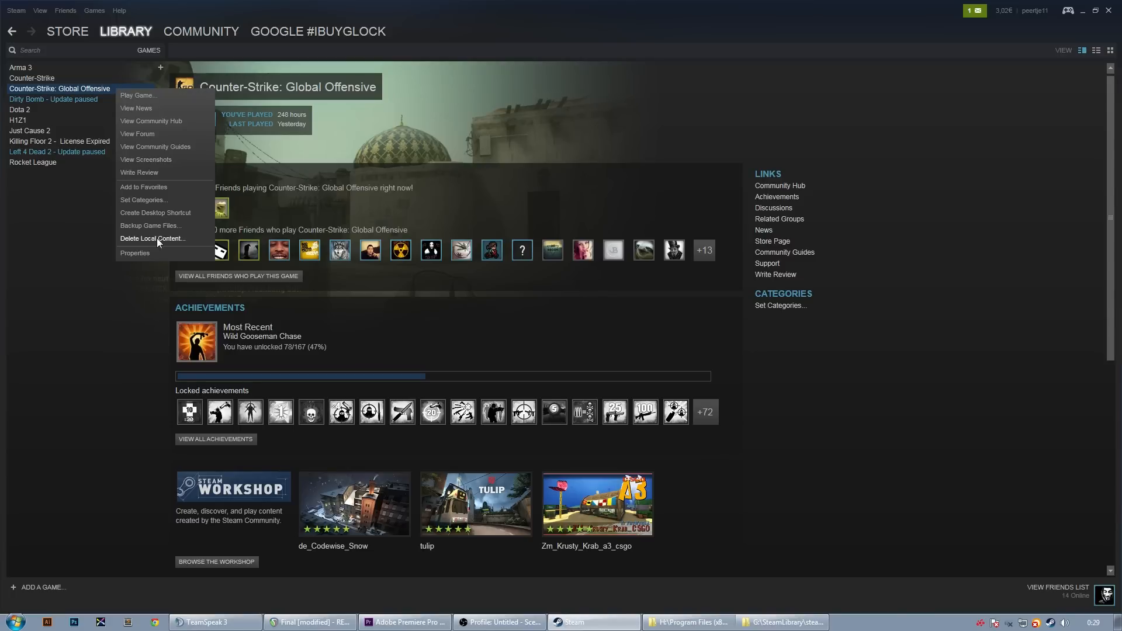
left_click(134, 252)
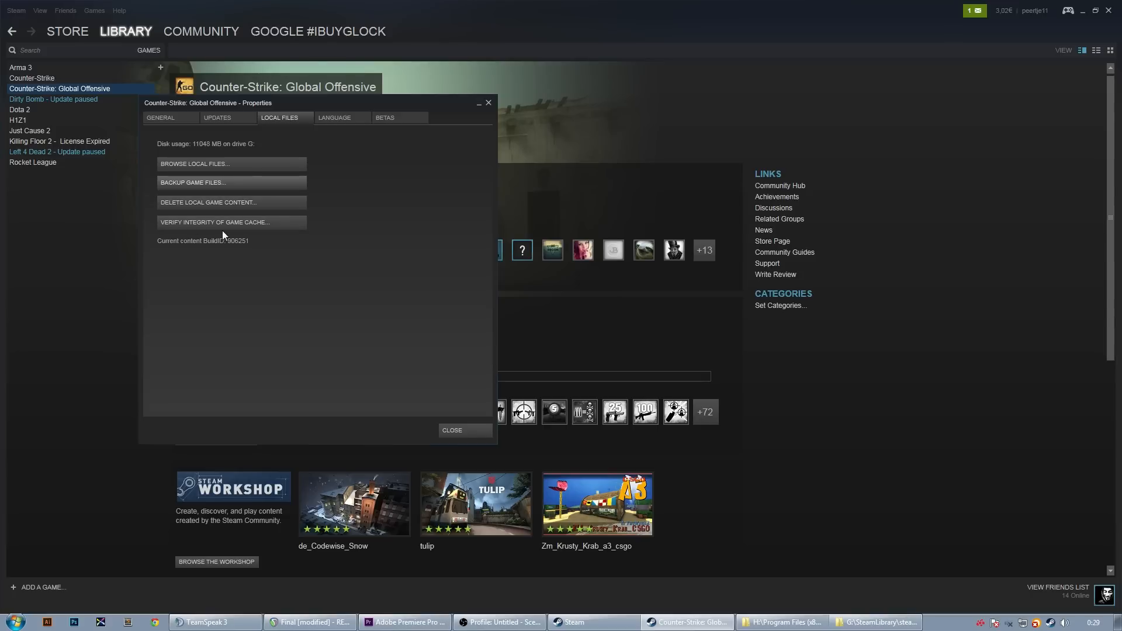
mouse_move(314, 246)
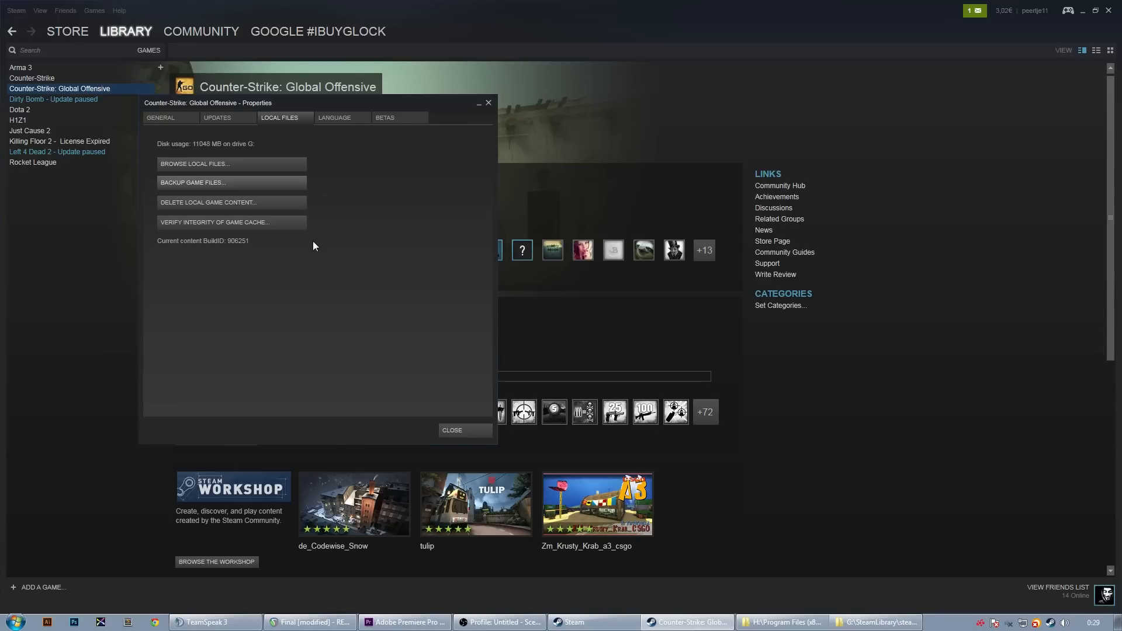
left_click(160, 117)
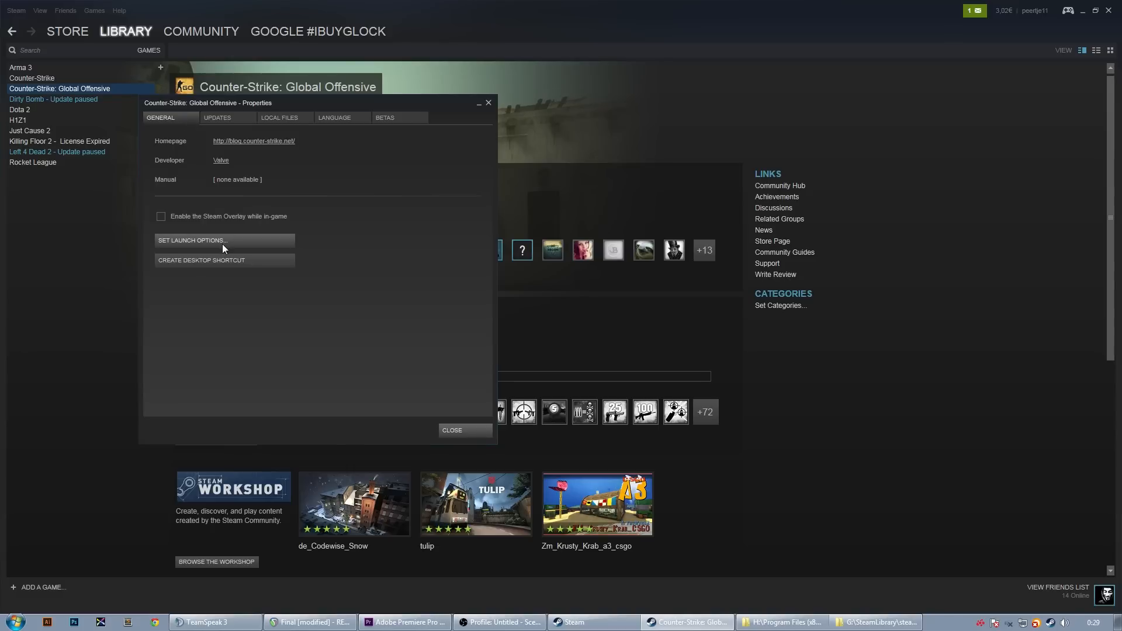
Edit the launch options to -novid -freq 144 -threads 8 -high -console and confirm.
left_click(190, 240)
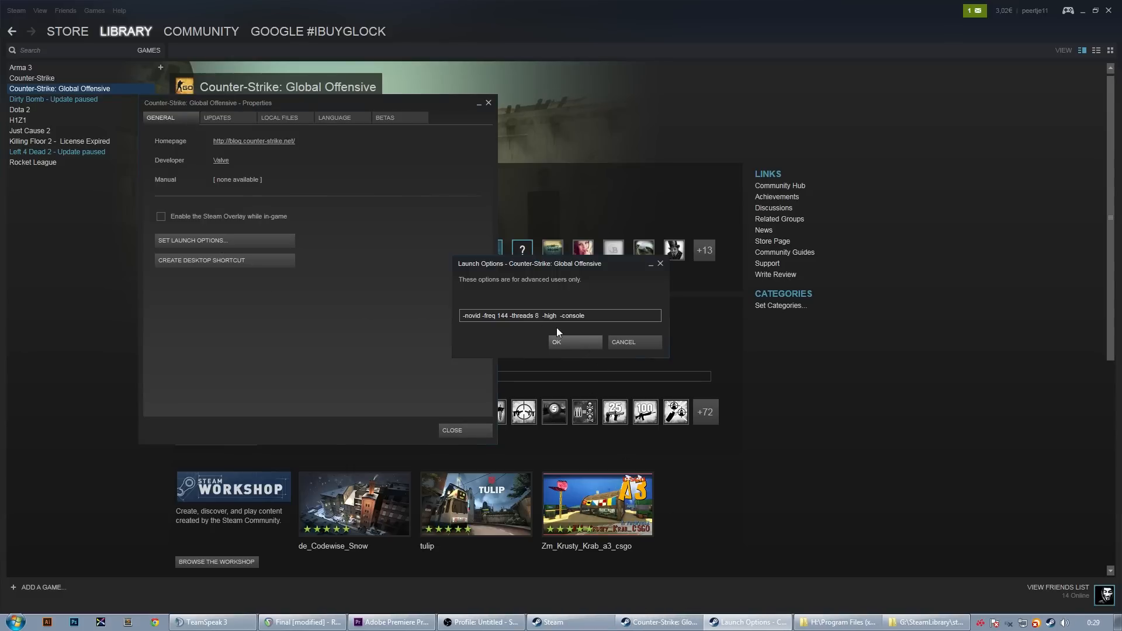
double_click(522, 316)
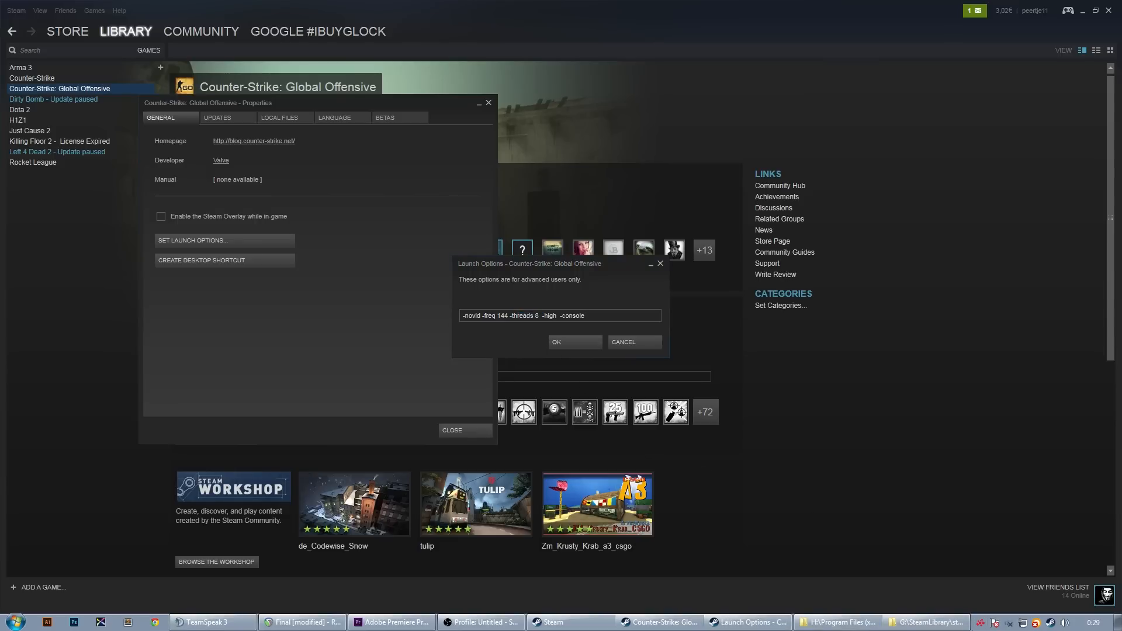
left_click(914, 621)
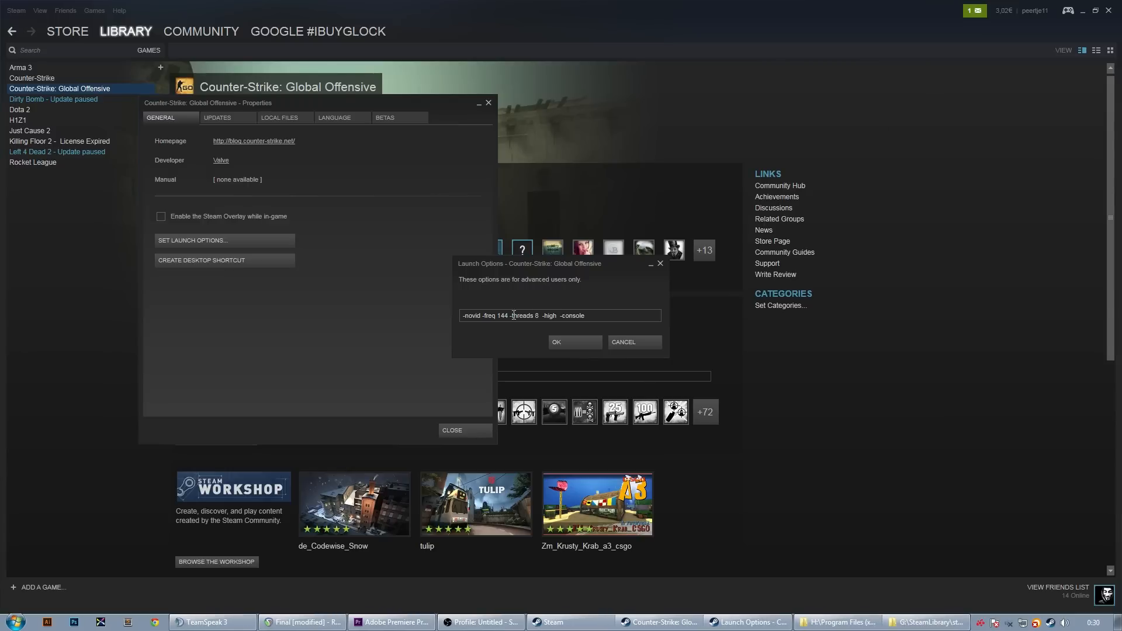
mouse_move(542, 315)
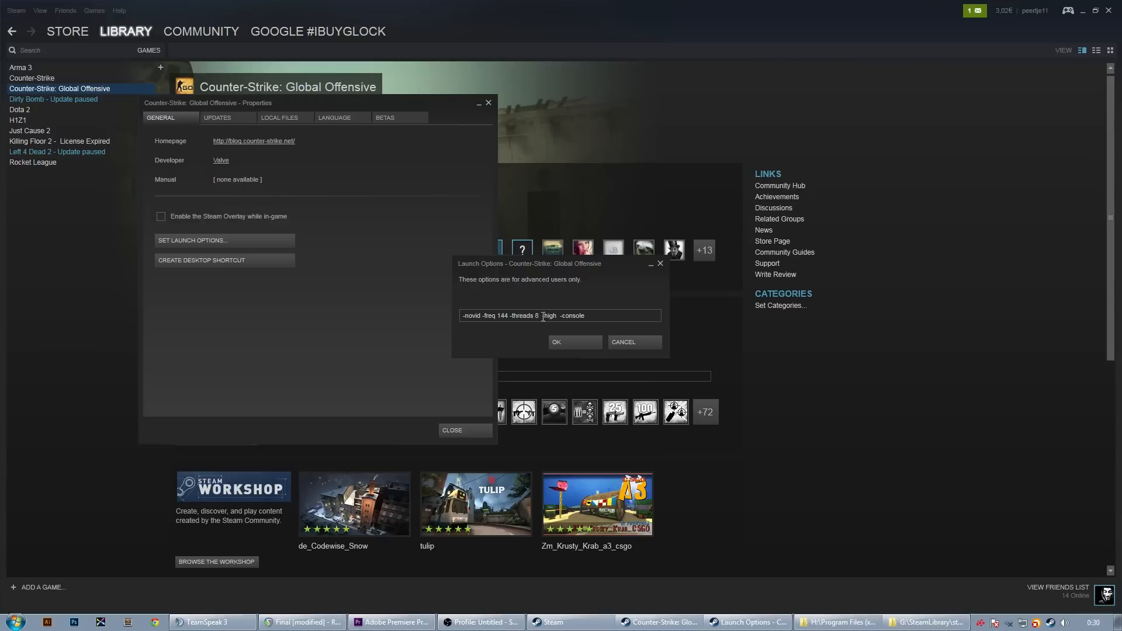
double_click(548, 315)
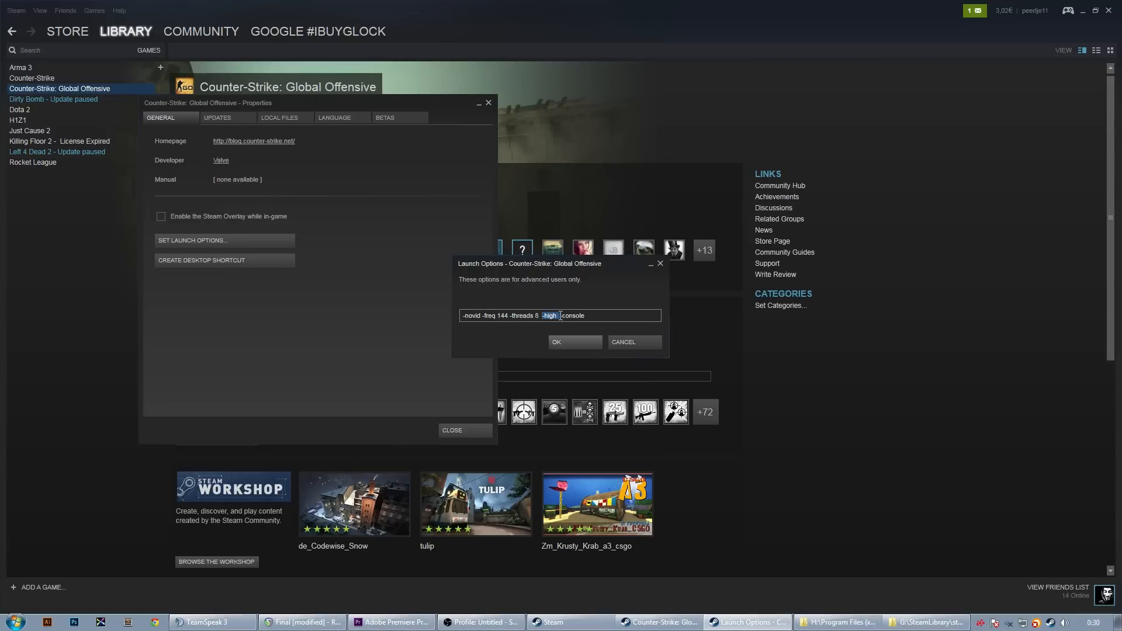
mouse_move(575, 346)
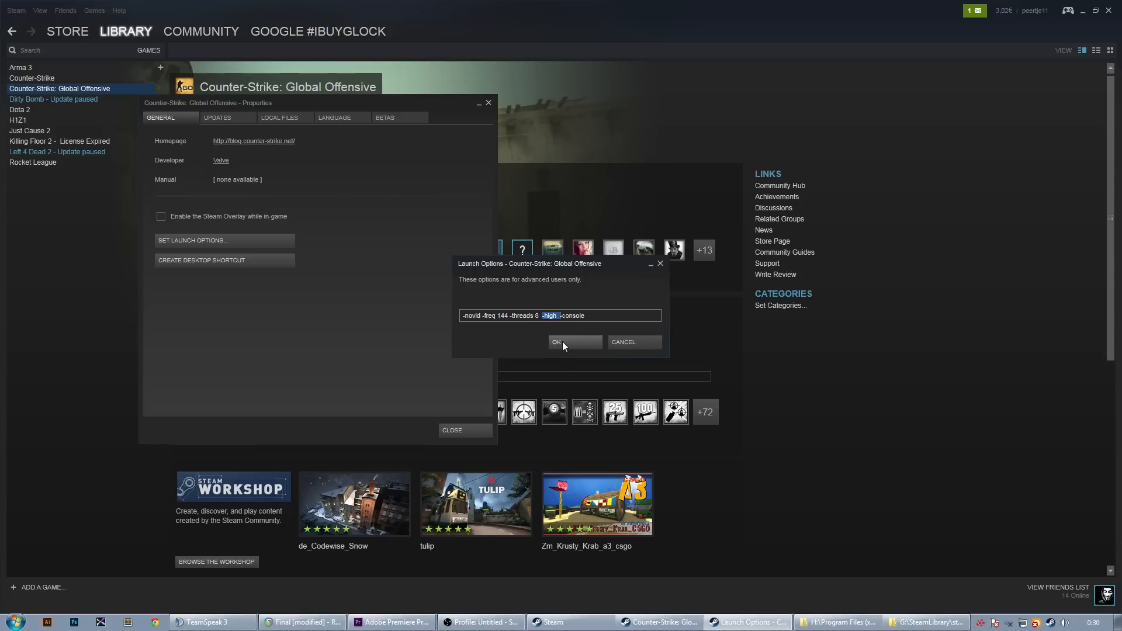
left_click(780, 620)
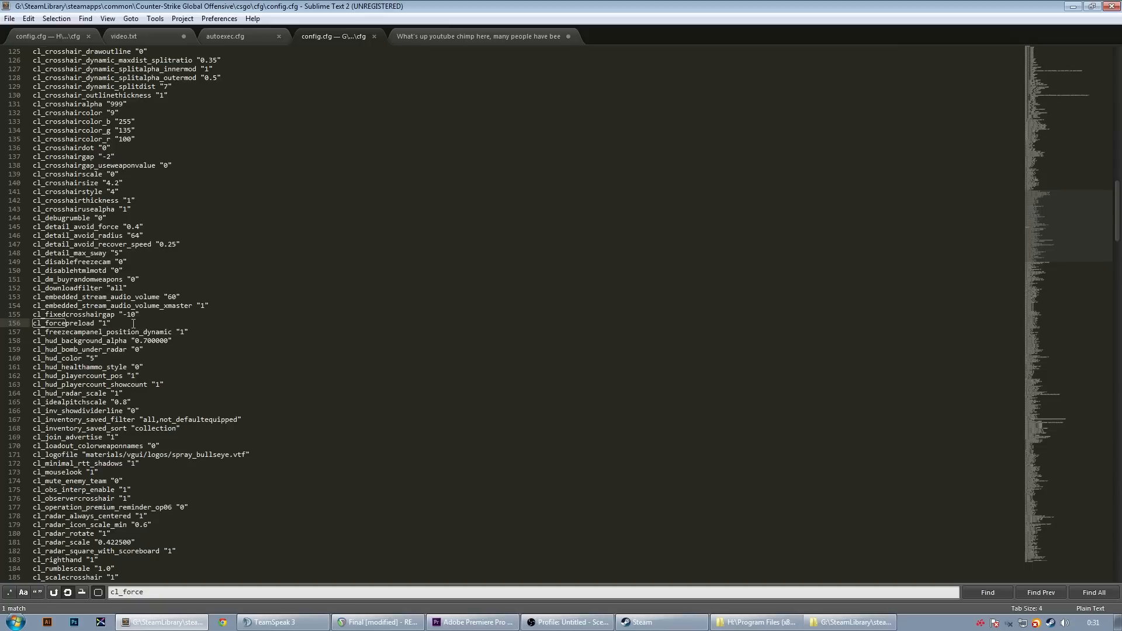
Scroll through config.cfg past cl_forcepreload "1" to the final exec "autoexec" line.
scroll("down", 3)
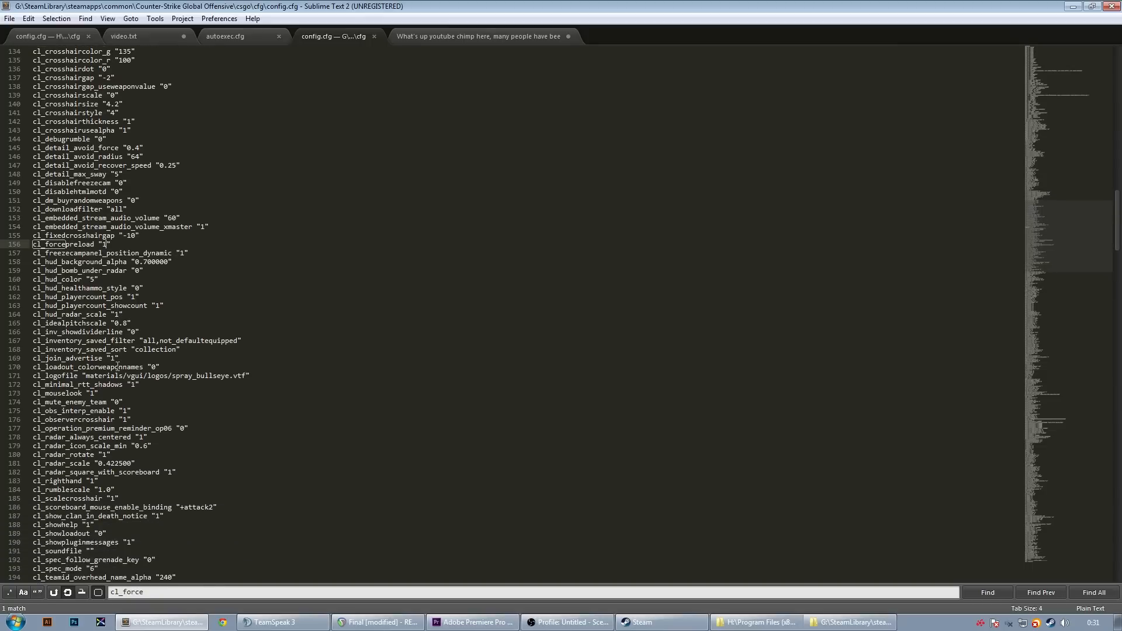
scroll("down", 3)
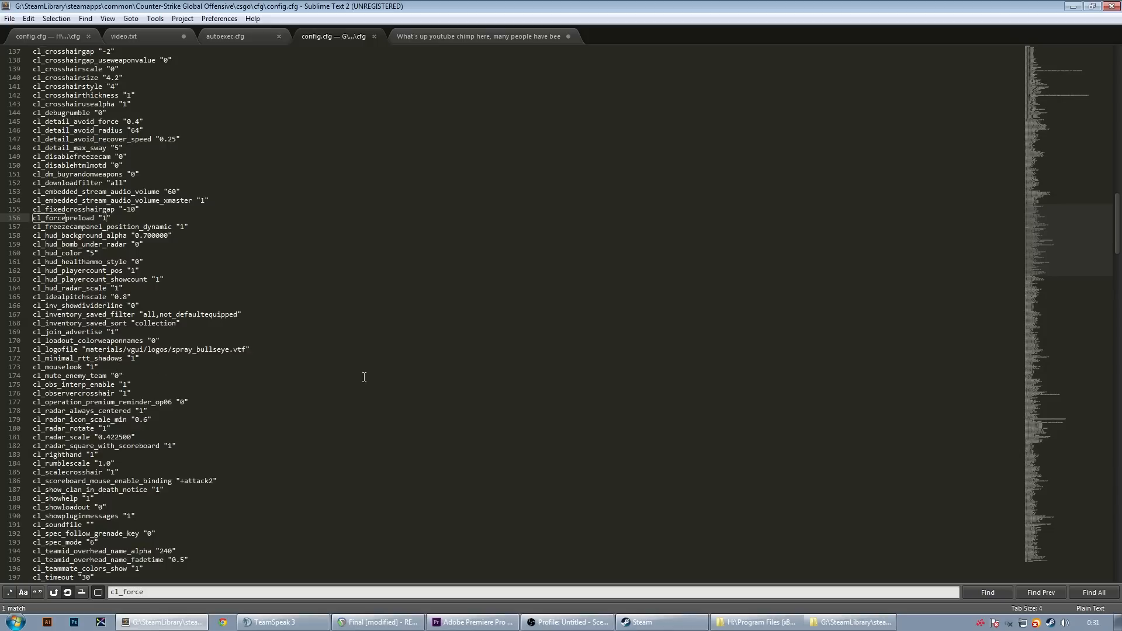
scroll("down", 3)
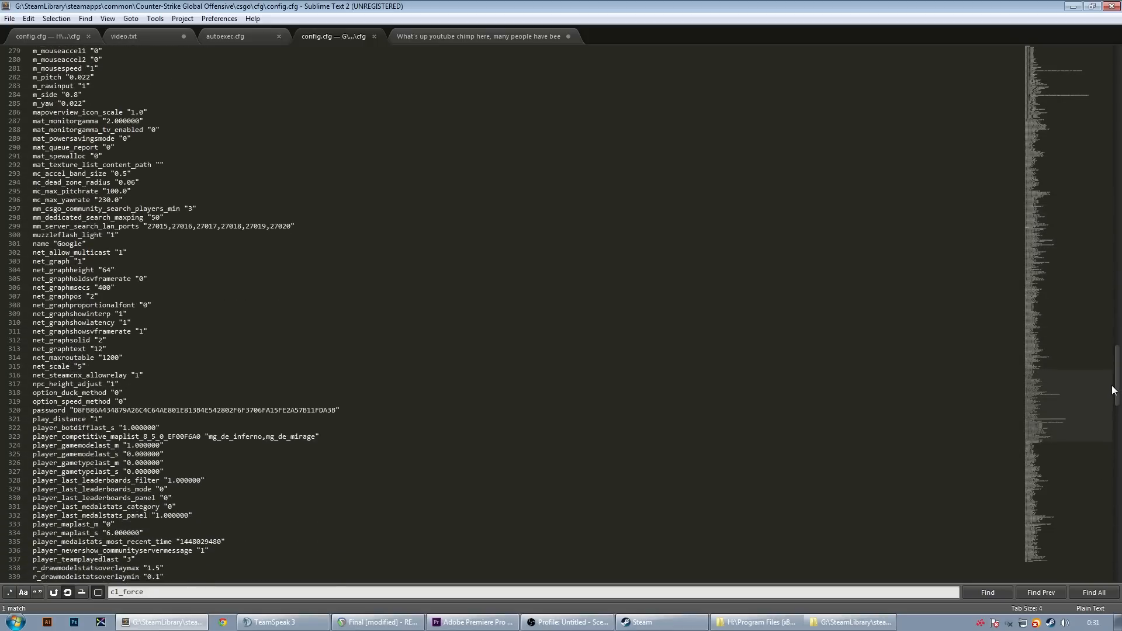
scroll("down", 3)
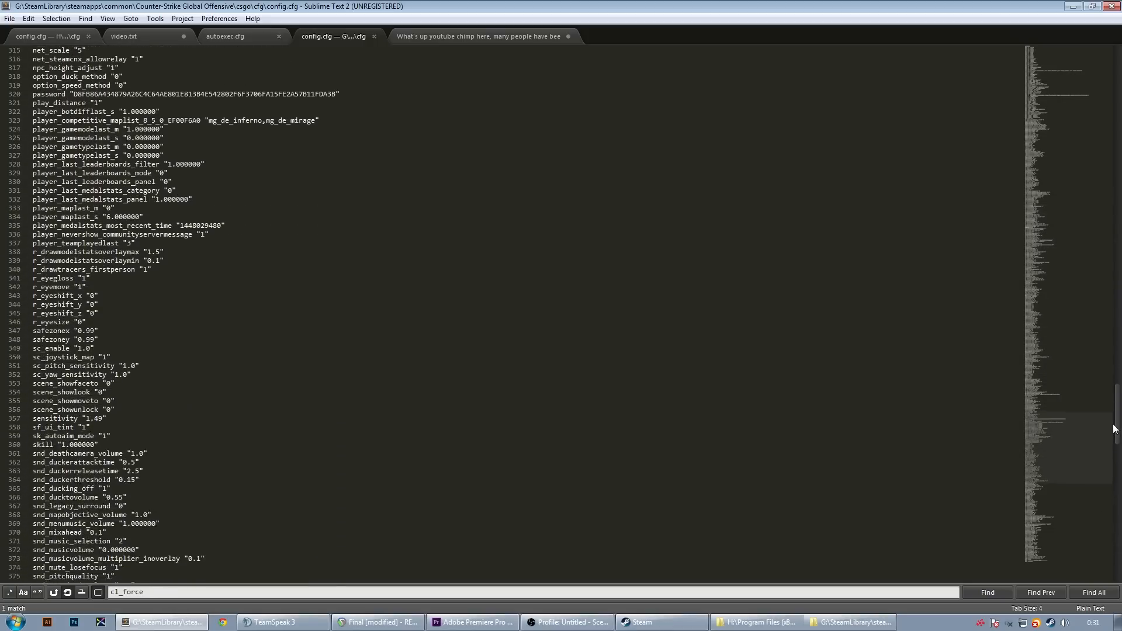
scroll("down", 3)
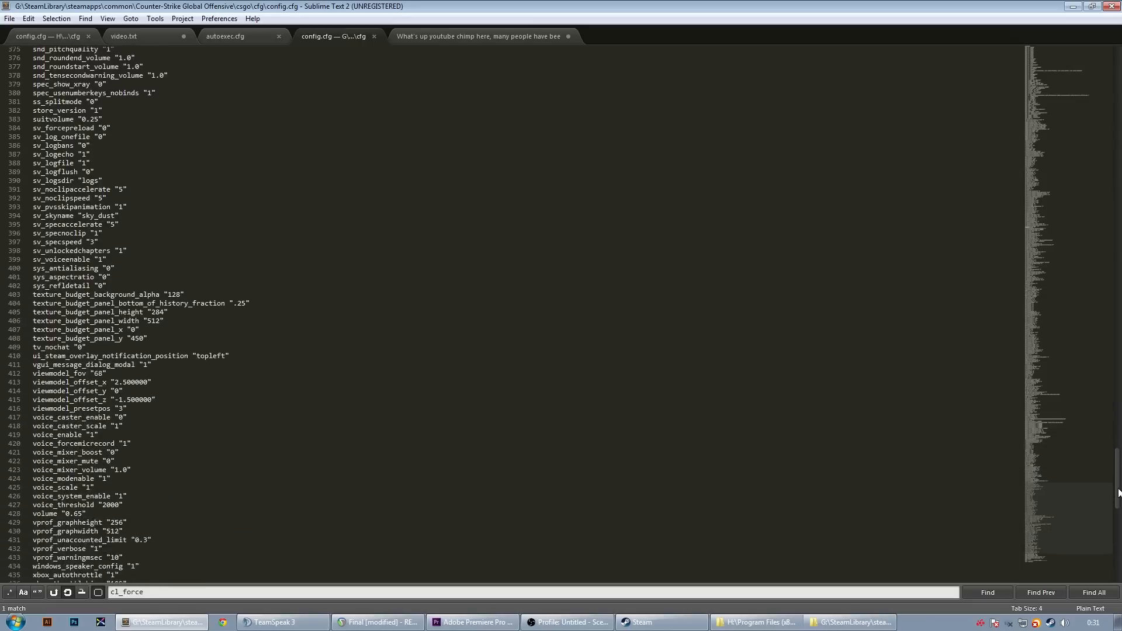
scroll("down", 3)
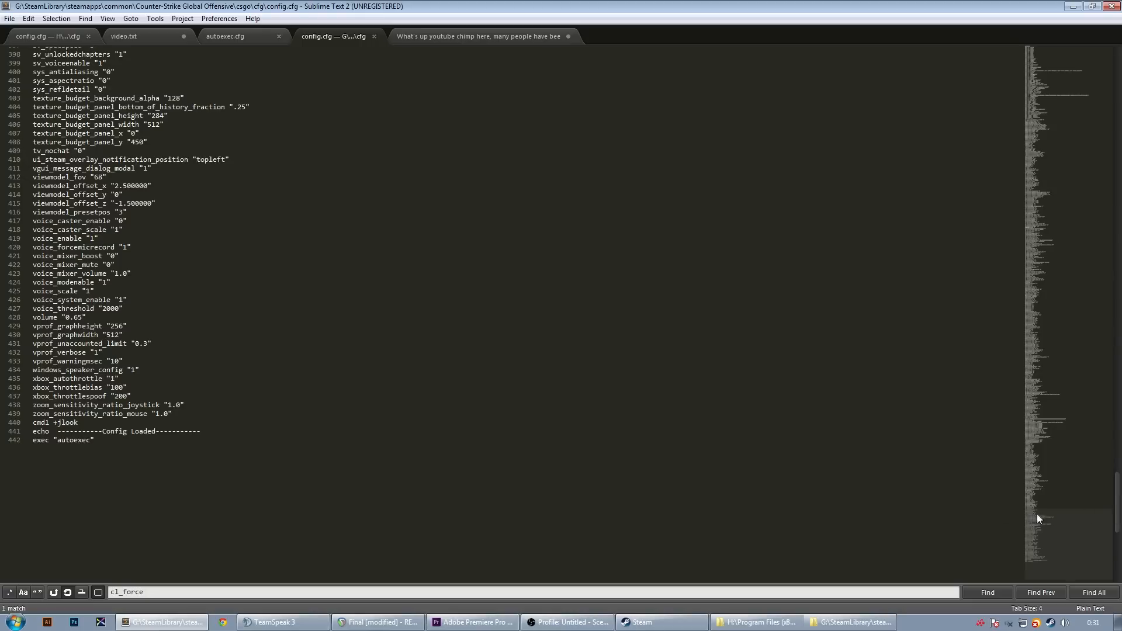
mouse_move(282, 477)
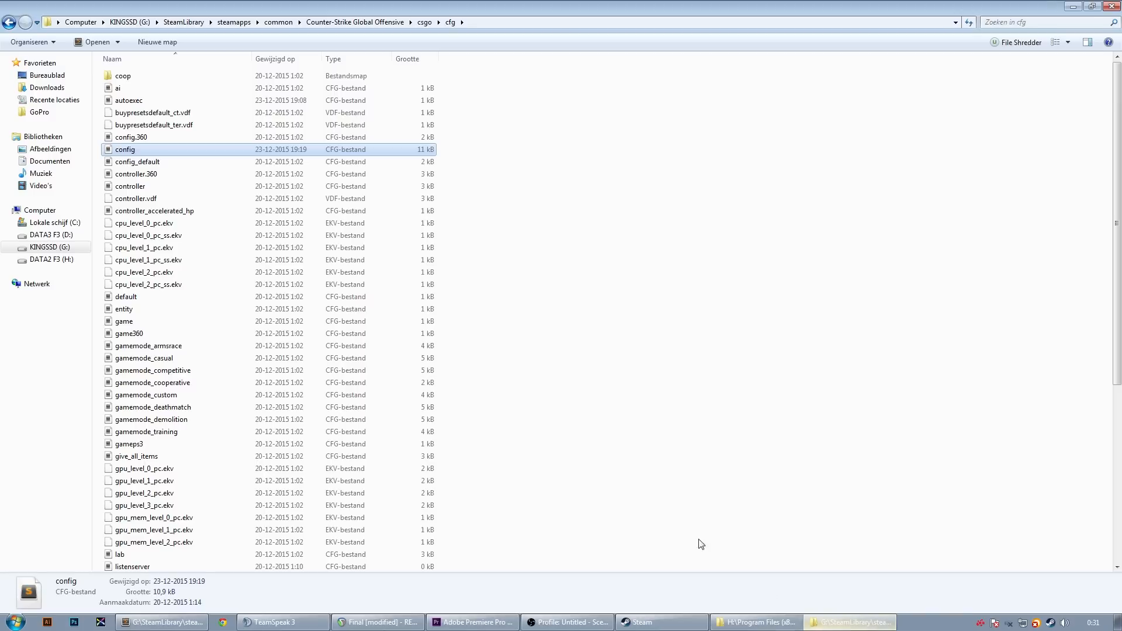
Bring up the Explorer window showing H:\Program Files (x86)\Steam.
left_click(755, 622)
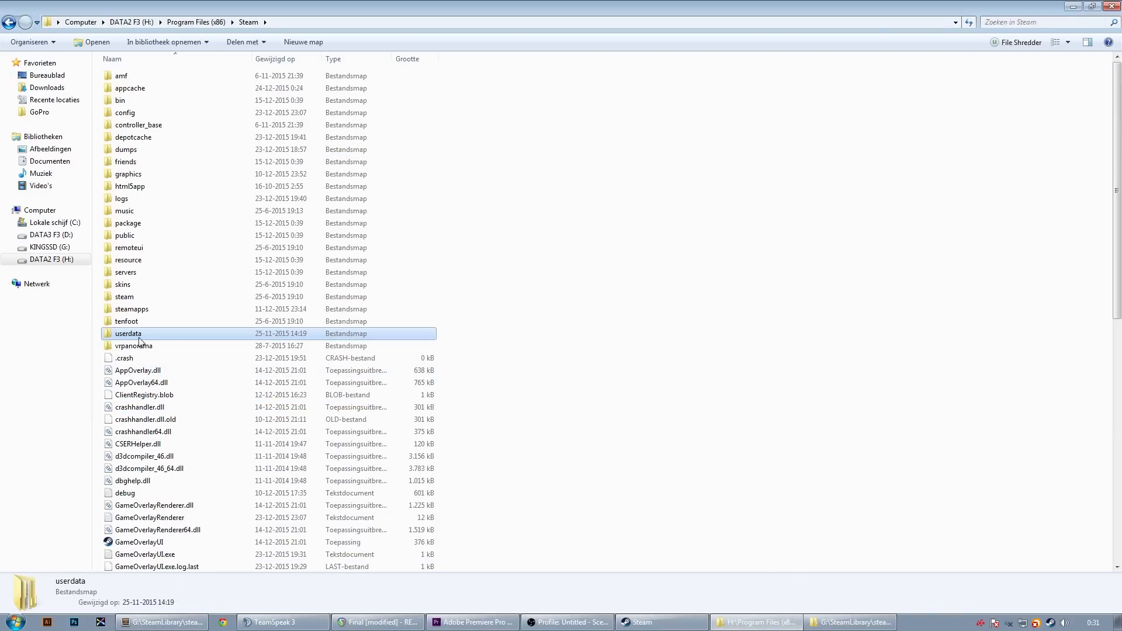
mouse_move(148, 337)
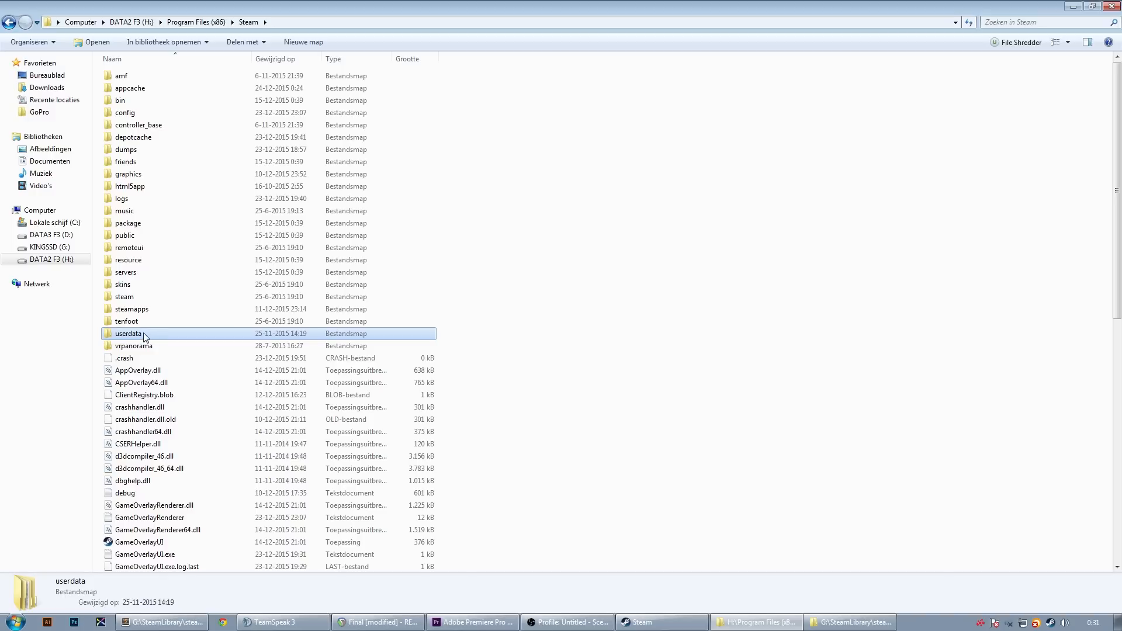
Browse into userdata\730\local\cfg and select the video file.
double_click(127, 333)
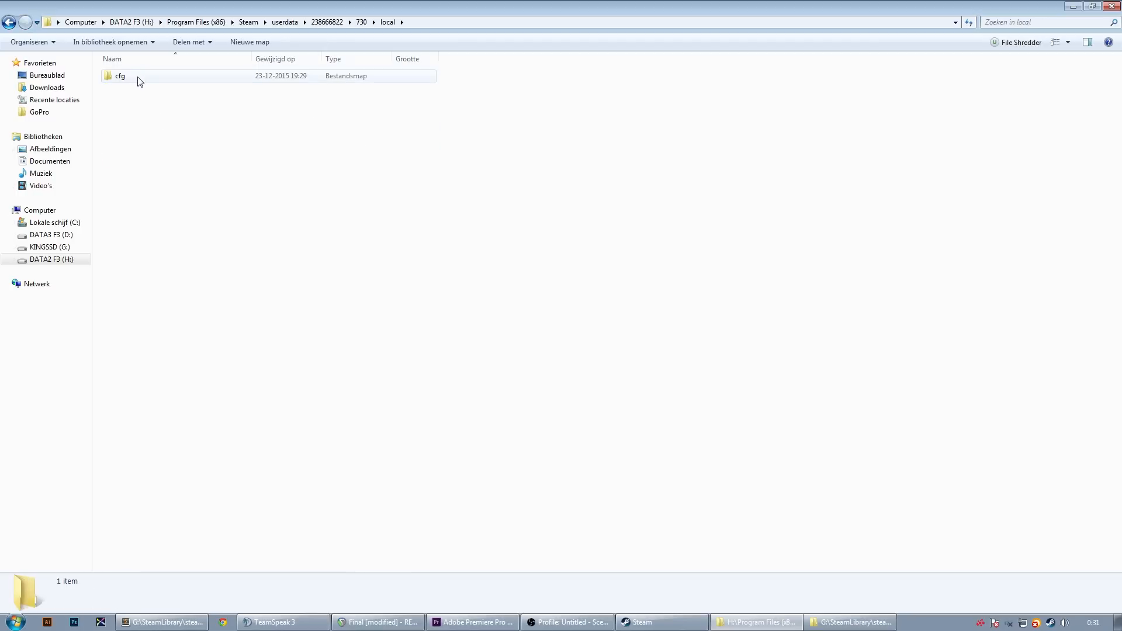
double_click(119, 74)
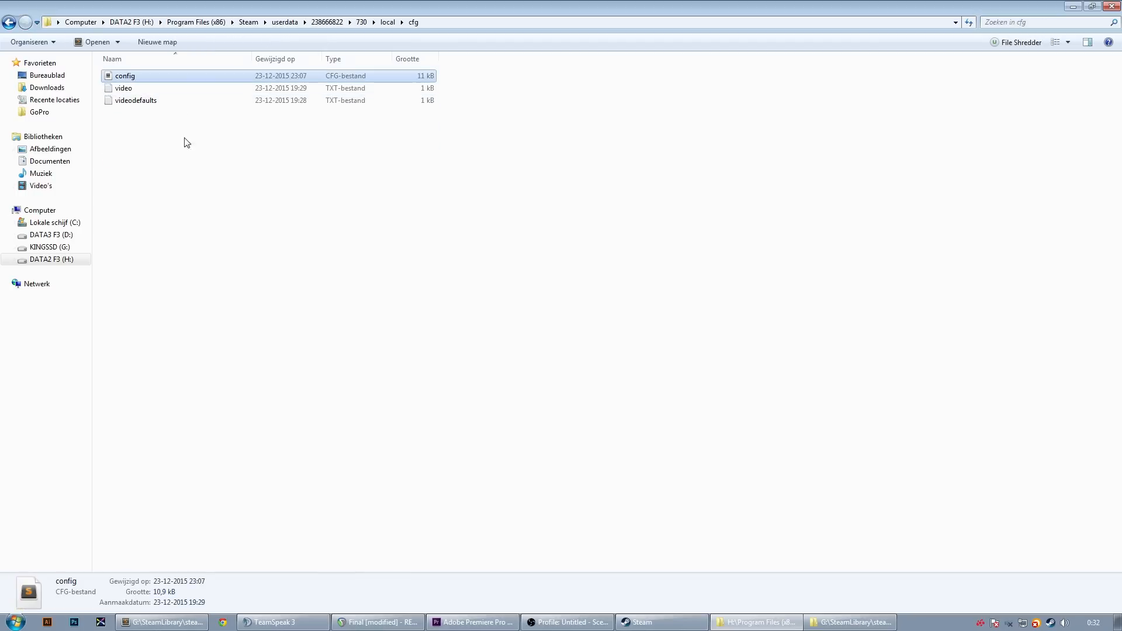
mouse_move(211, 155)
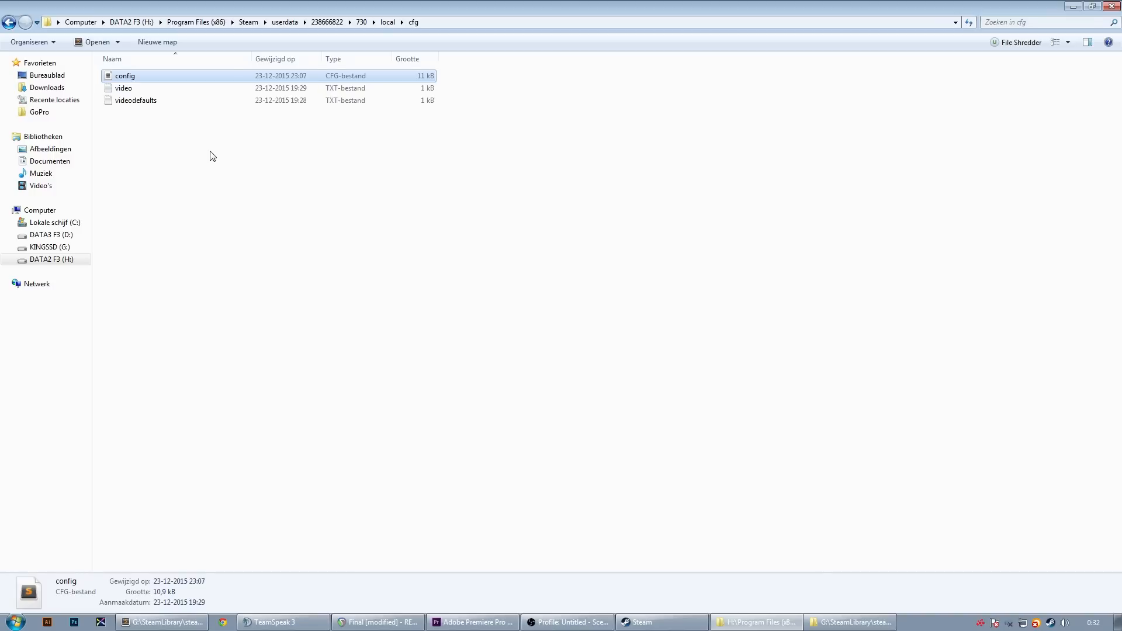
left_click(123, 87)
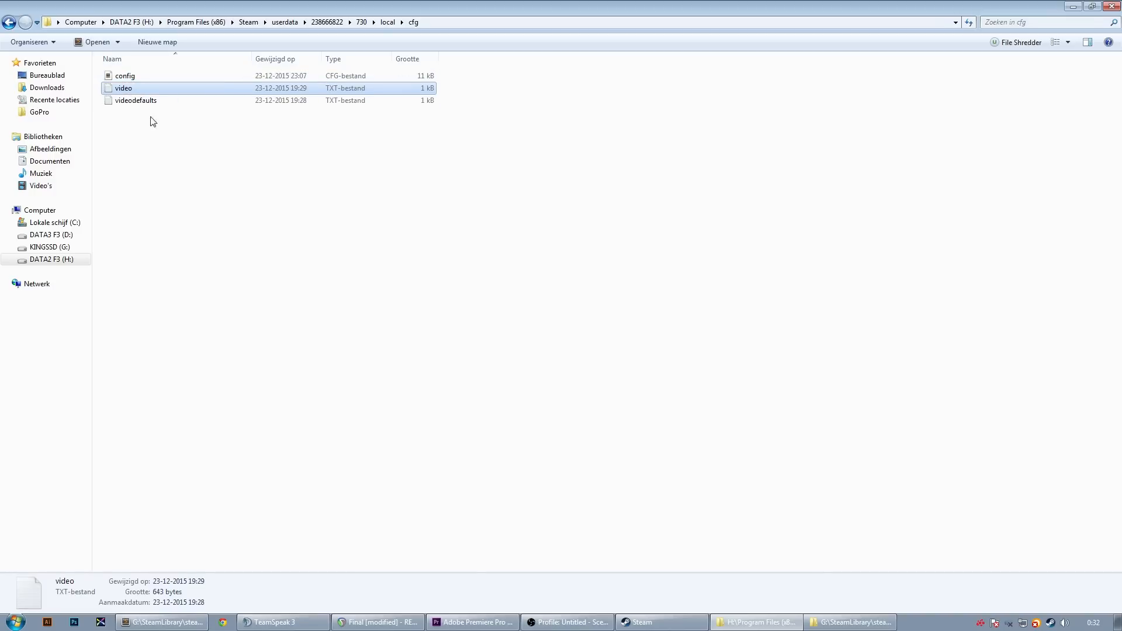
mouse_move(142, 94)
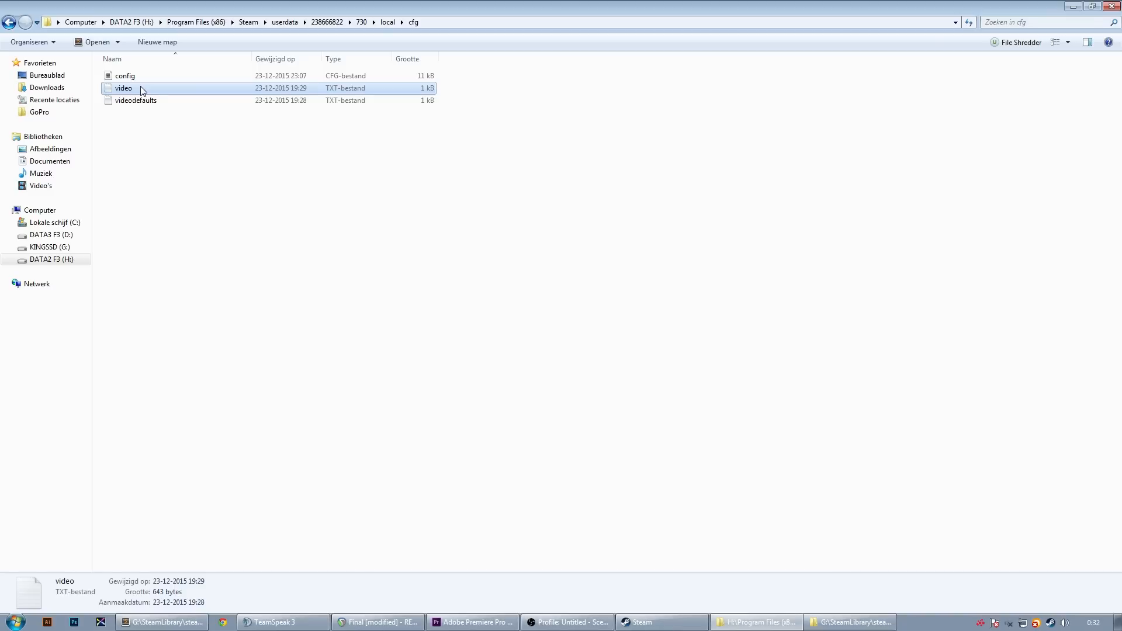
mouse_move(320, 247)
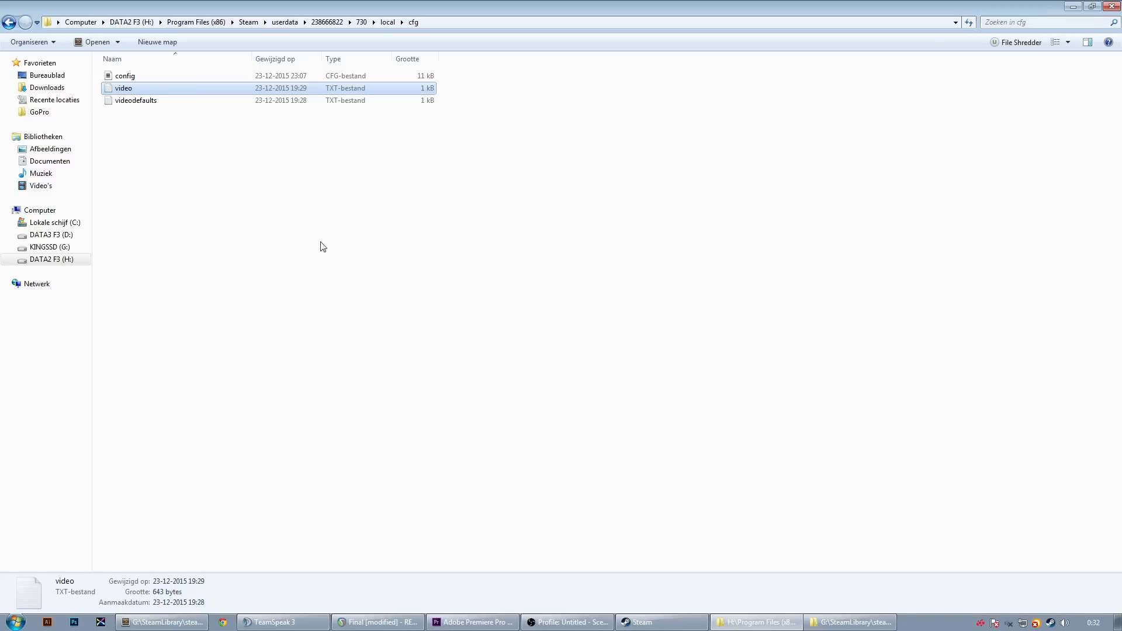
mouse_move(431, 309)
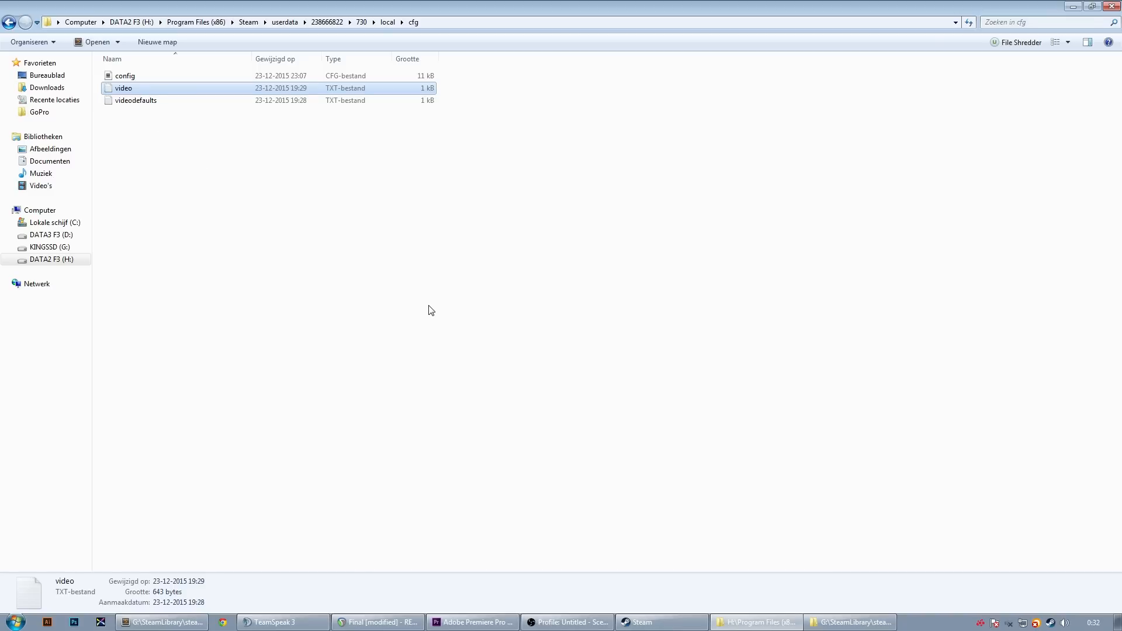